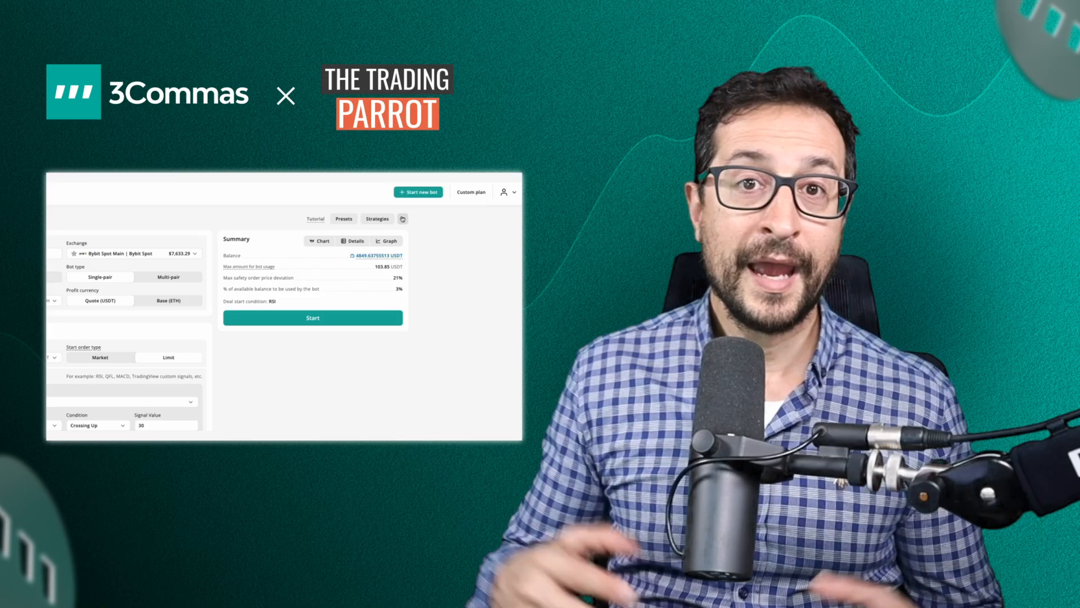
- Show the classic DCA bot form for SOL-USDT-SWAP/USDT Super power and browse chart indicators
{"action": "left_click", "coordinate": [402, 218]}
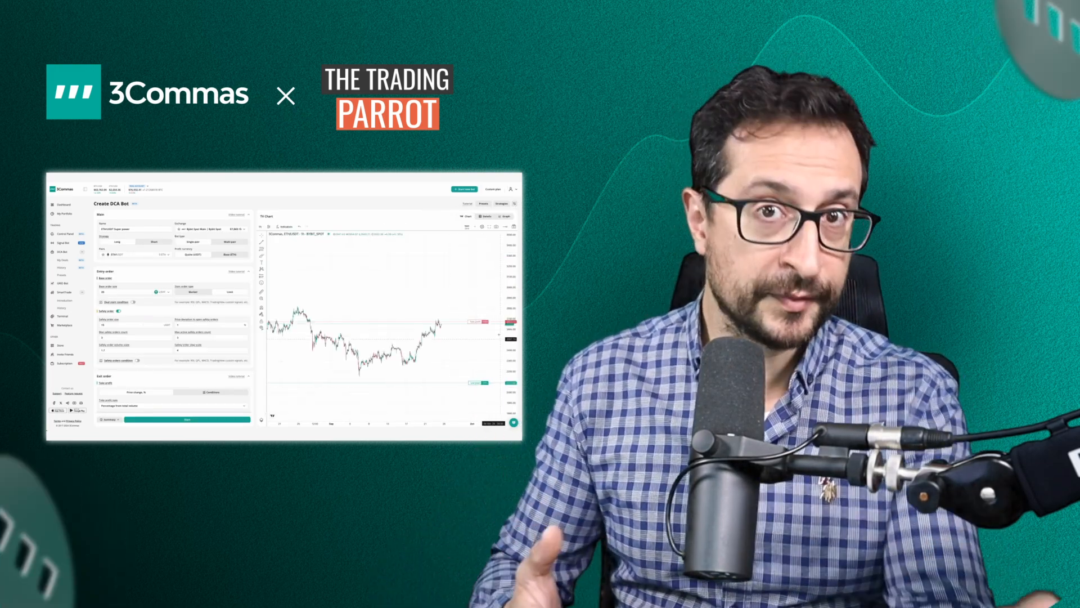
{"action": "left_click", "coordinate": [284, 227]}
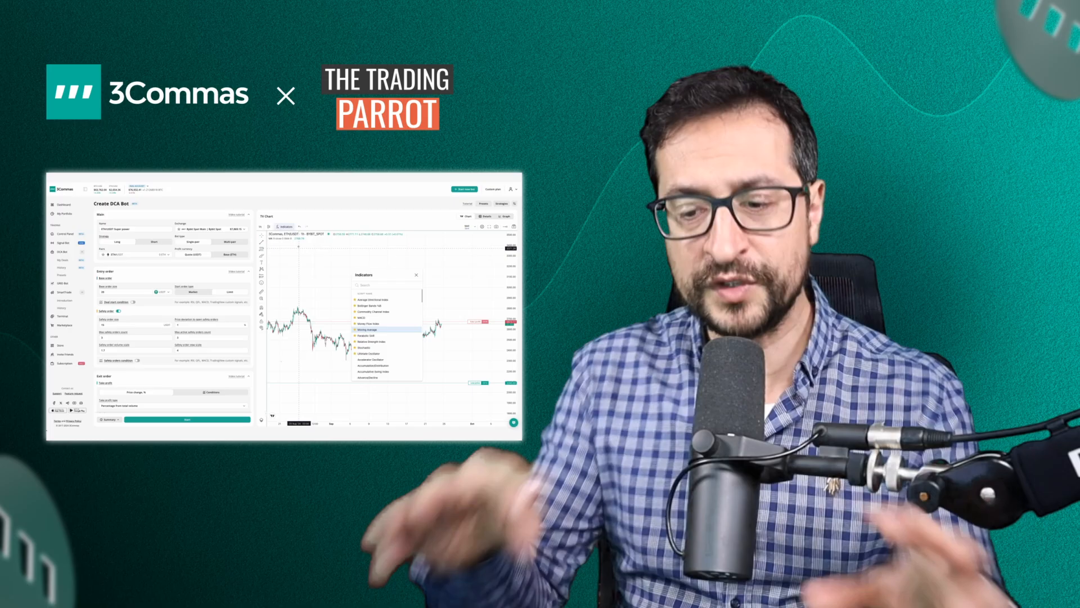
{"action": "left_click", "coordinate": [371, 331]}
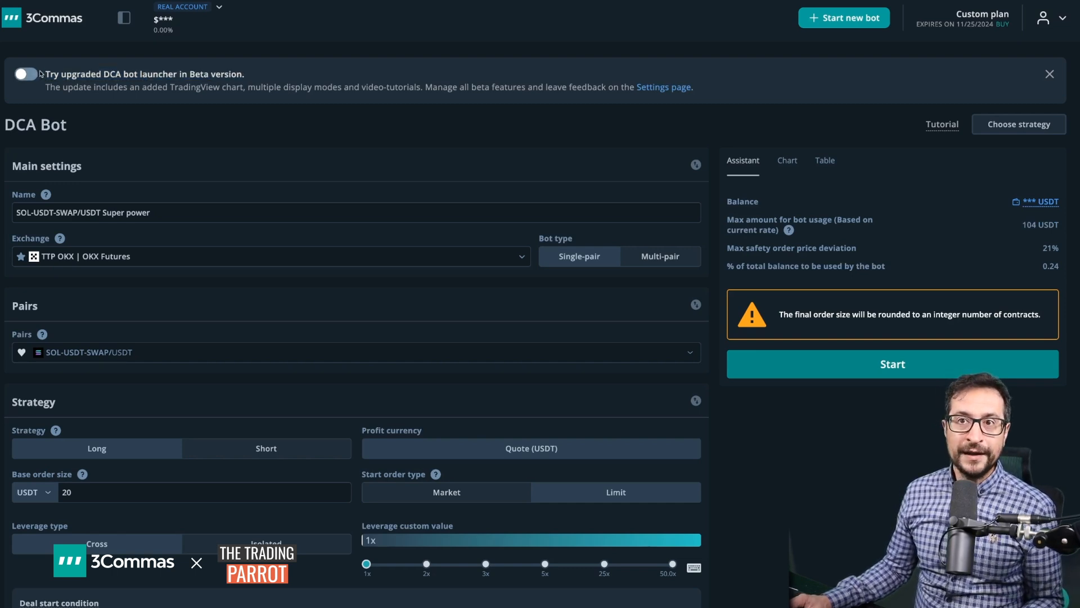
- Switch on 'Try upgraded DCA bot launcher in Beta version' from the account menu
{"action": "left_click", "coordinate": [1043, 17]}
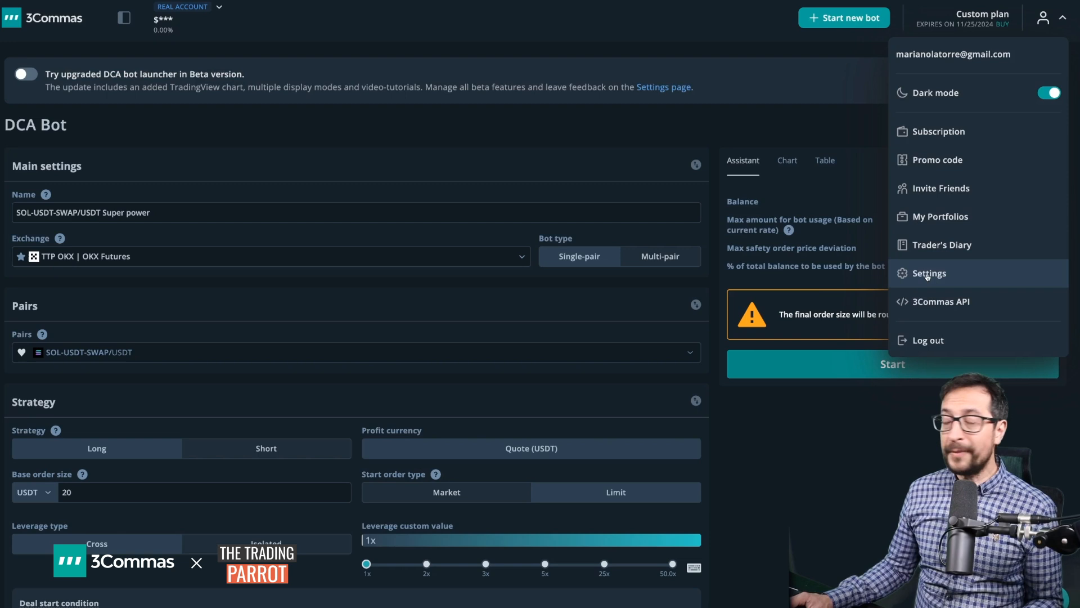
{"action": "left_click", "coordinate": [929, 273]}
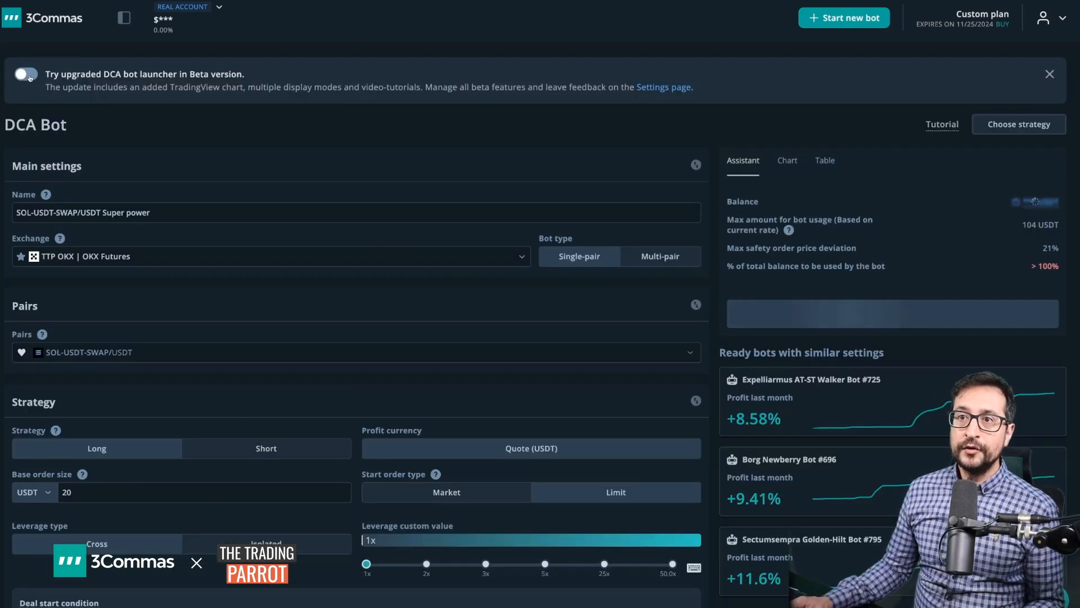
{"action": "left_click", "coordinate": [25, 74]}
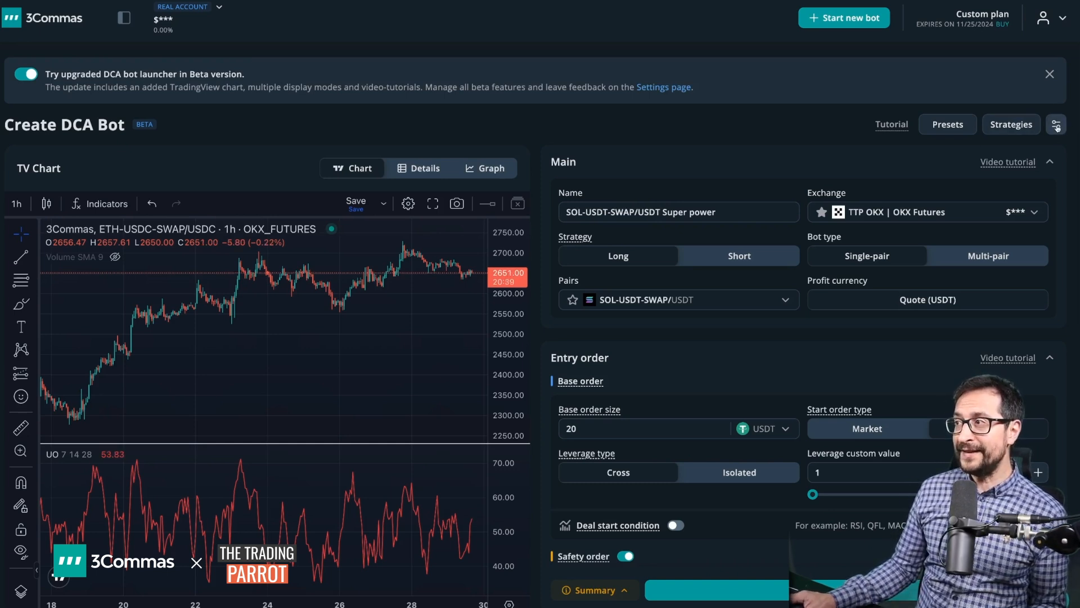
- Set Form width to Thin, showing SOL-USDT-SWAP with take-profit and low-price levels
{"action": "left_click", "coordinate": [1057, 125]}
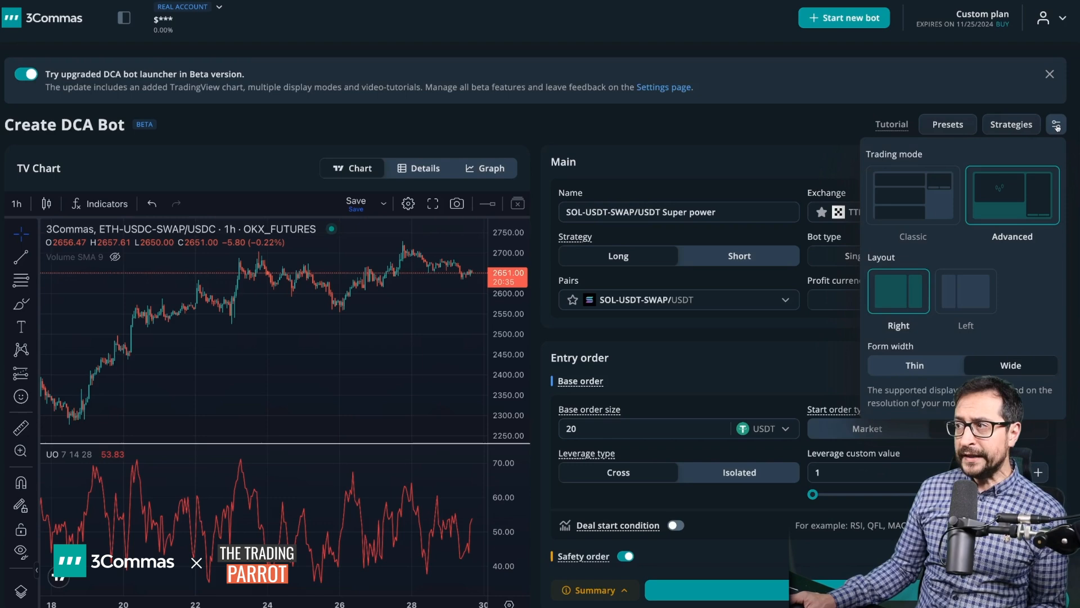
{"action": "mouse_move", "coordinate": [960, 257]}
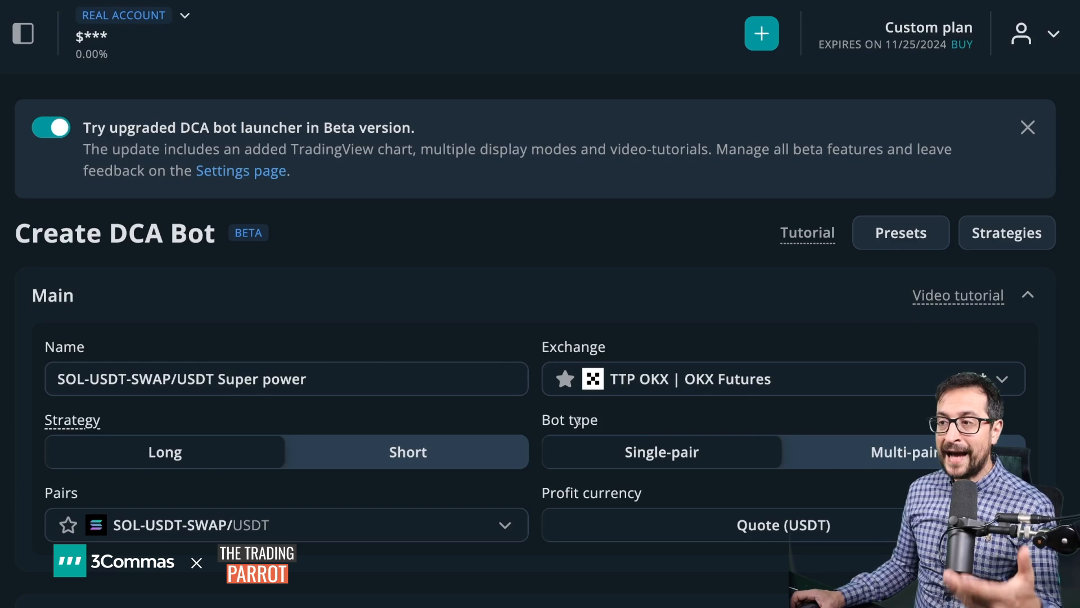
{"action": "scroll", "scroll_direction": "down", "scroll_amount": 3}
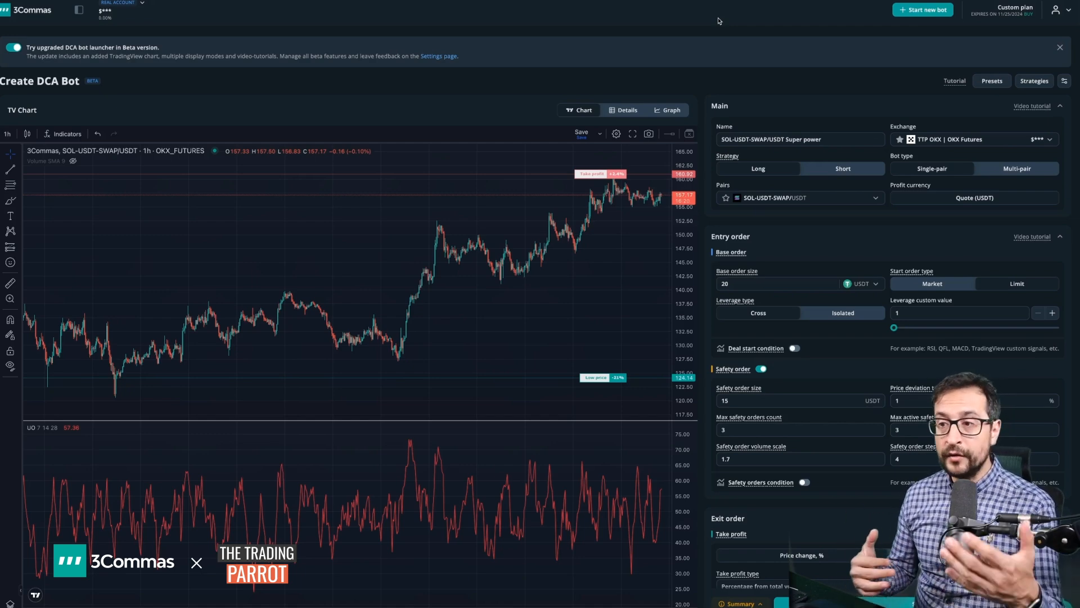
- Enable the deal start condition as 'Open new trade immediately' and return to Chart
{"action": "left_click", "coordinate": [794, 348]}
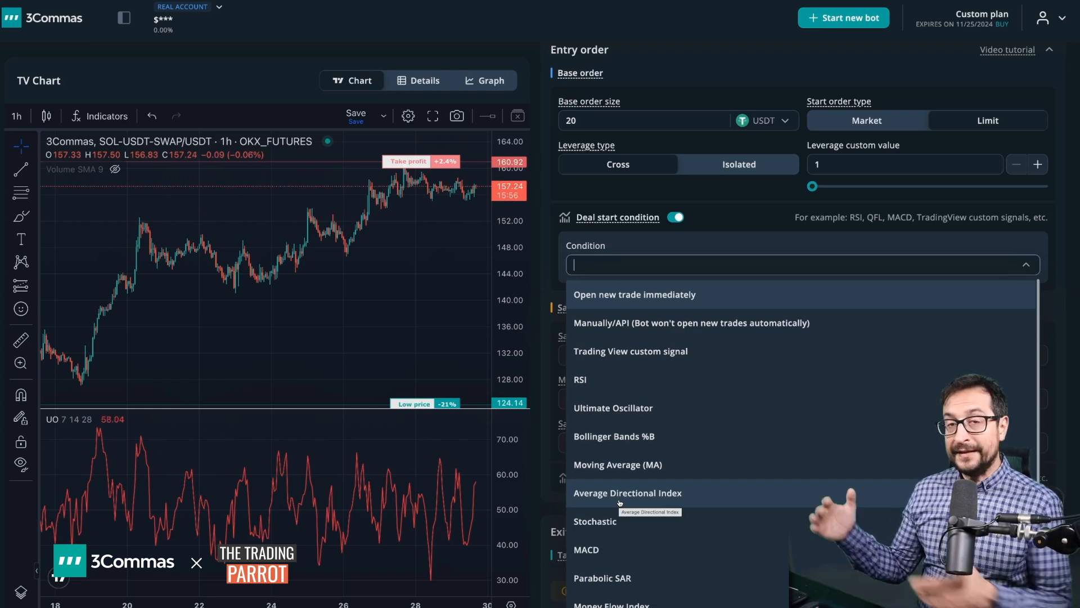
{"action": "left_click", "coordinate": [634, 295]}
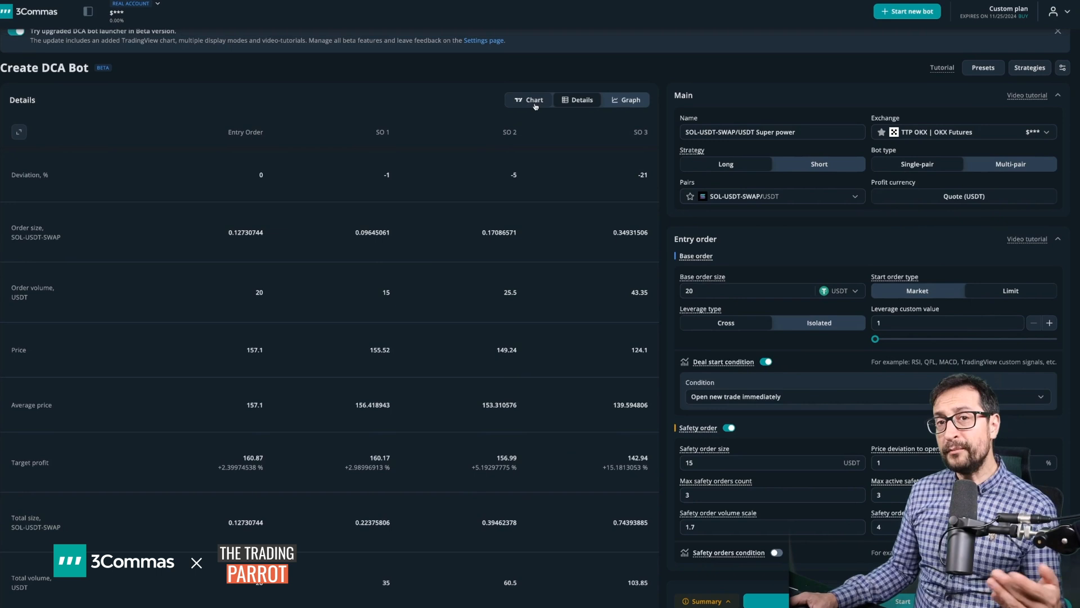
{"action": "left_click", "coordinate": [529, 100]}
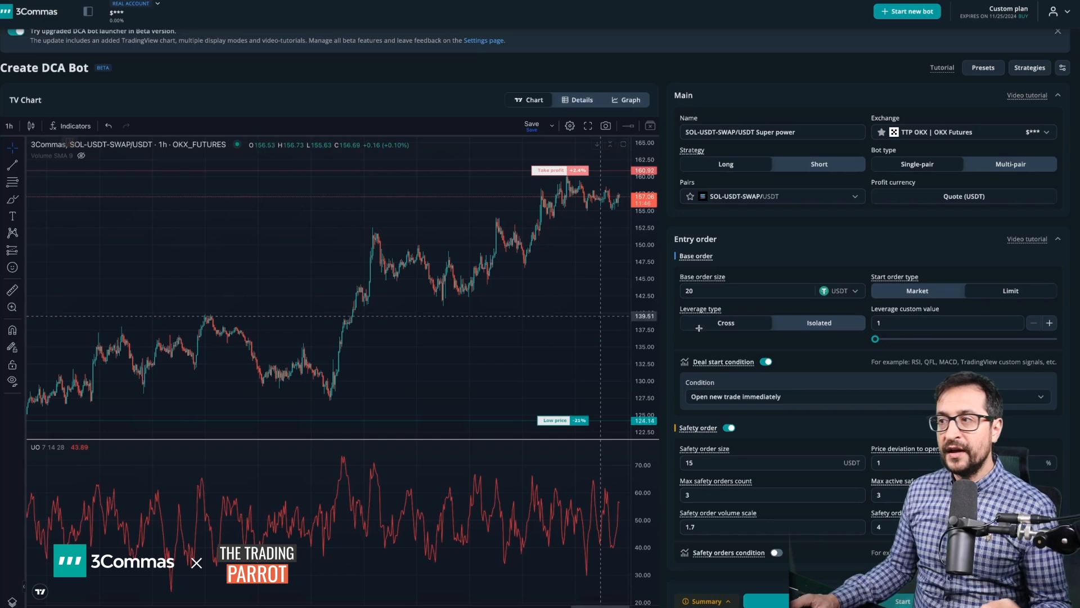
{"action": "left_click", "coordinate": [844, 290]}
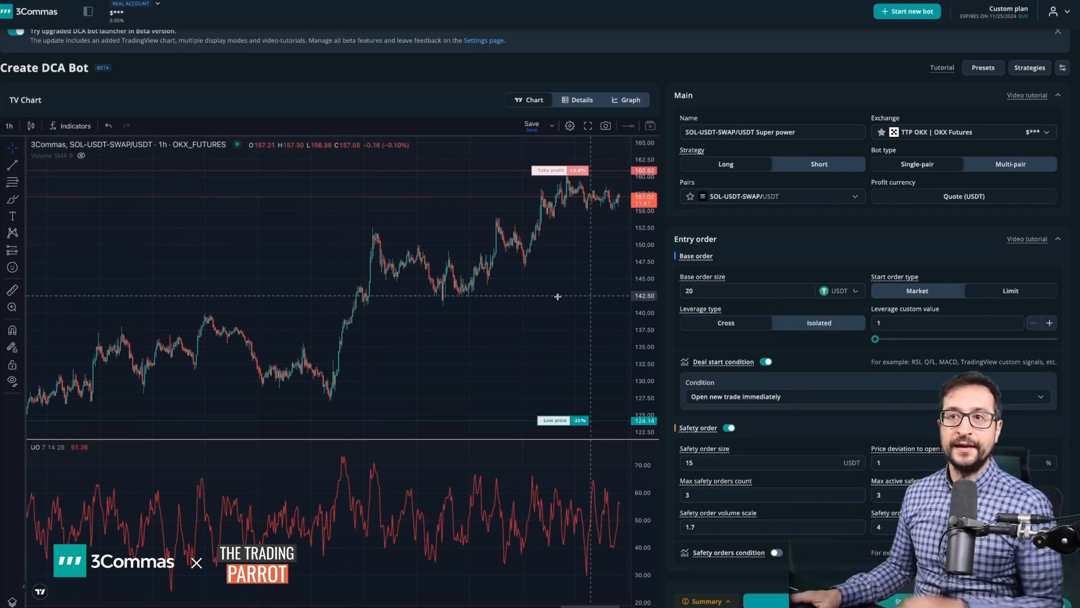
{"action": "mouse_move", "coordinate": [264, 273]}
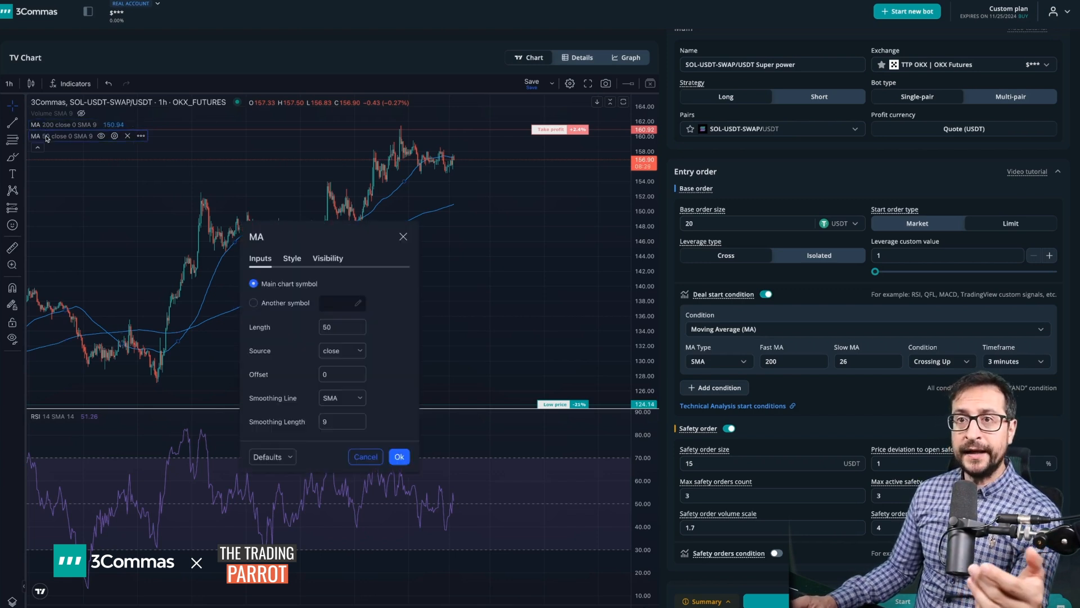
- Make the charted MA 50 line white in its Style settings and confirm
{"action": "left_click", "coordinate": [291, 258]}
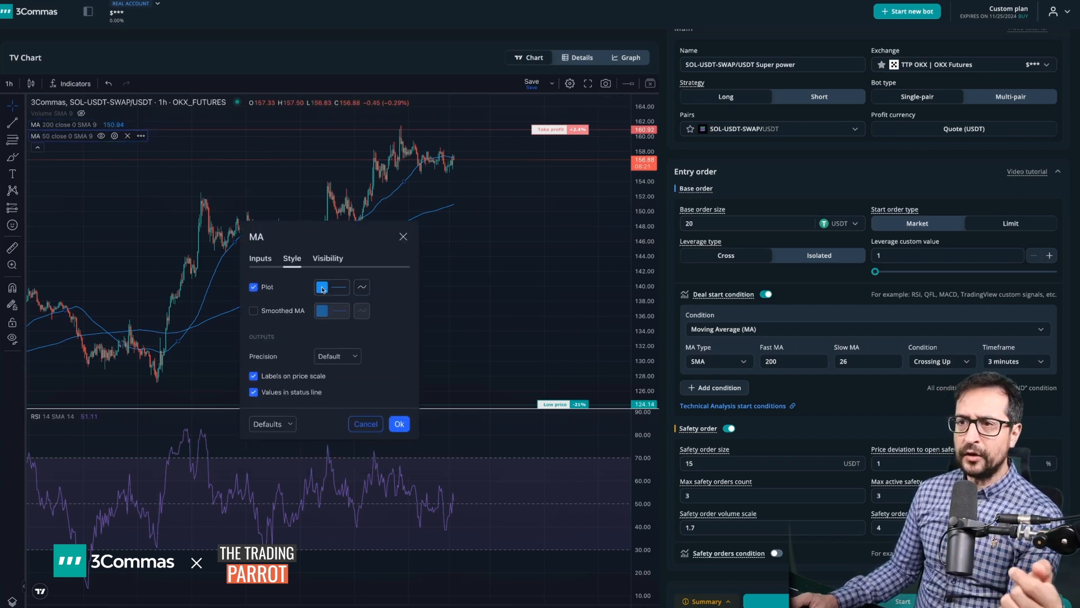
{"action": "left_click", "coordinate": [322, 286]}
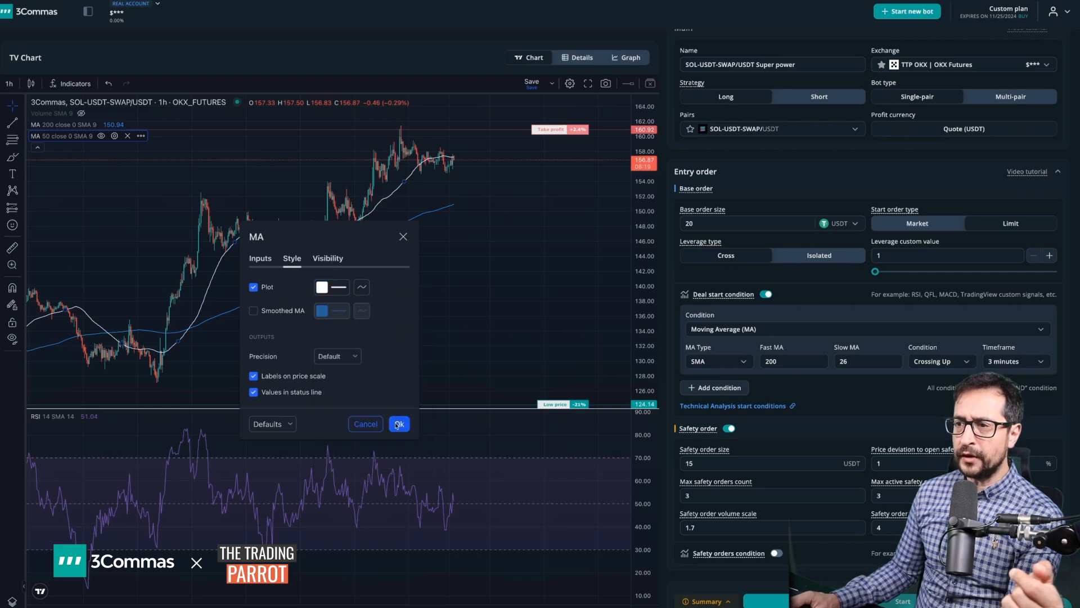
{"action": "left_click", "coordinate": [399, 424]}
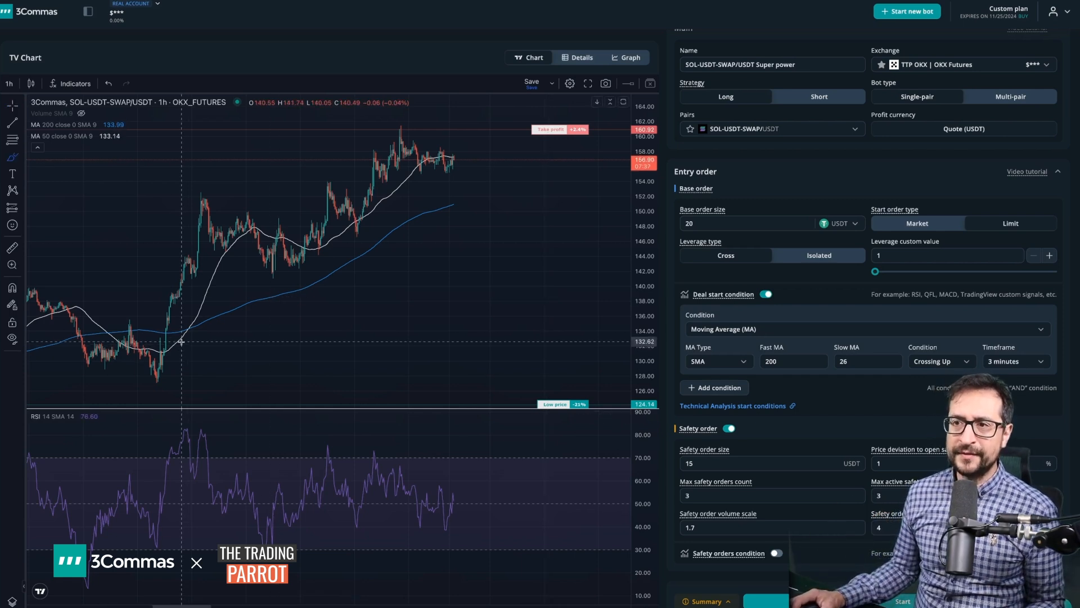
{"action": "mouse_move", "coordinate": [195, 335]}
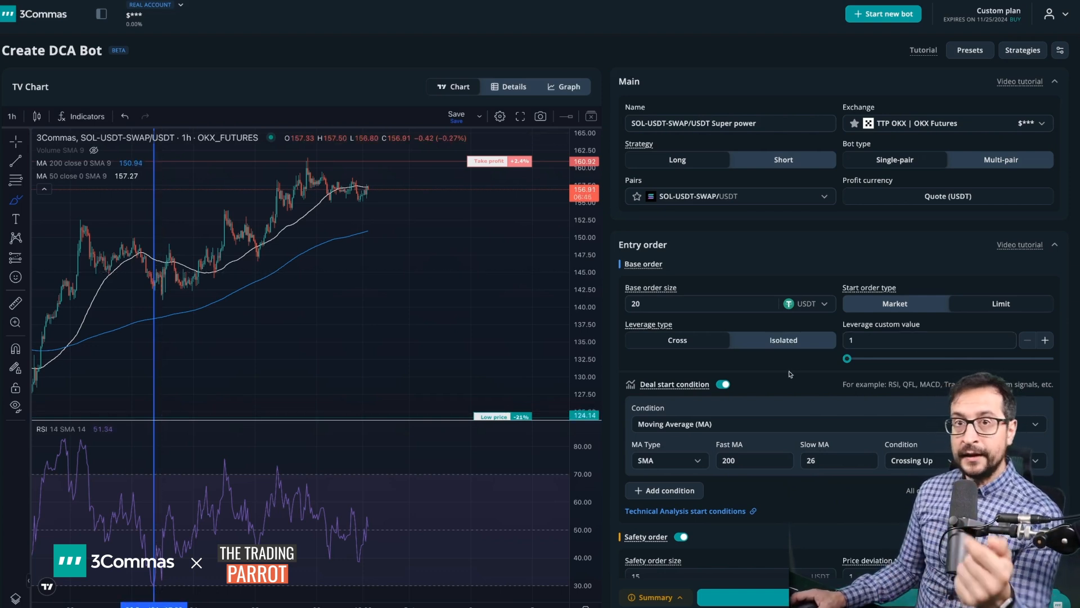
- Pick the moving-average start condition and enter Fast MA 50 and Slow MA 200
{"action": "scroll", "scroll_direction": "down", "scroll_amount": 3}
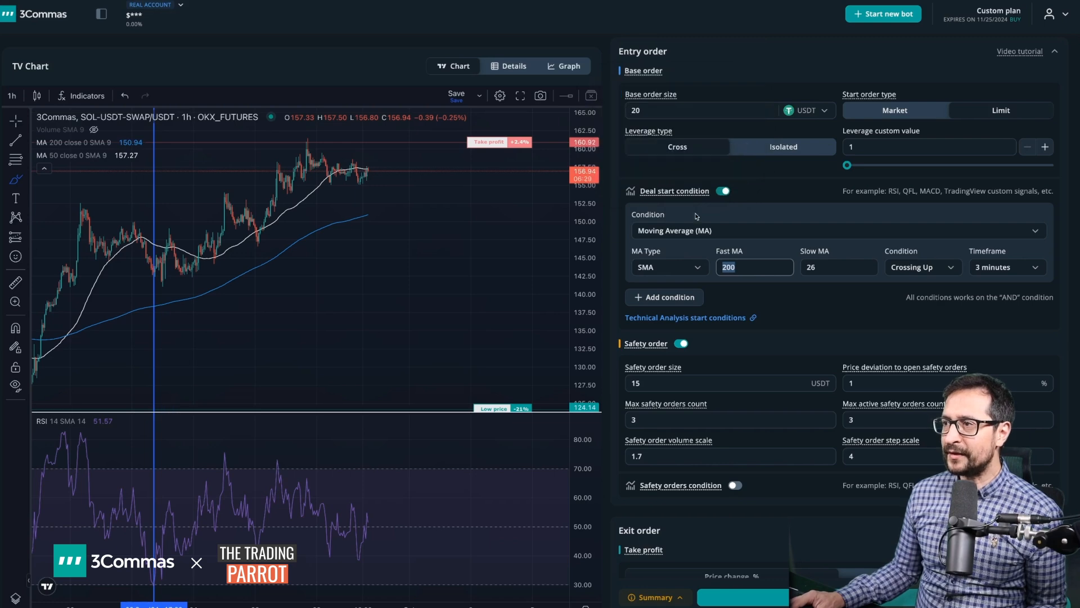
{"action": "left_click", "coordinate": [834, 230]}
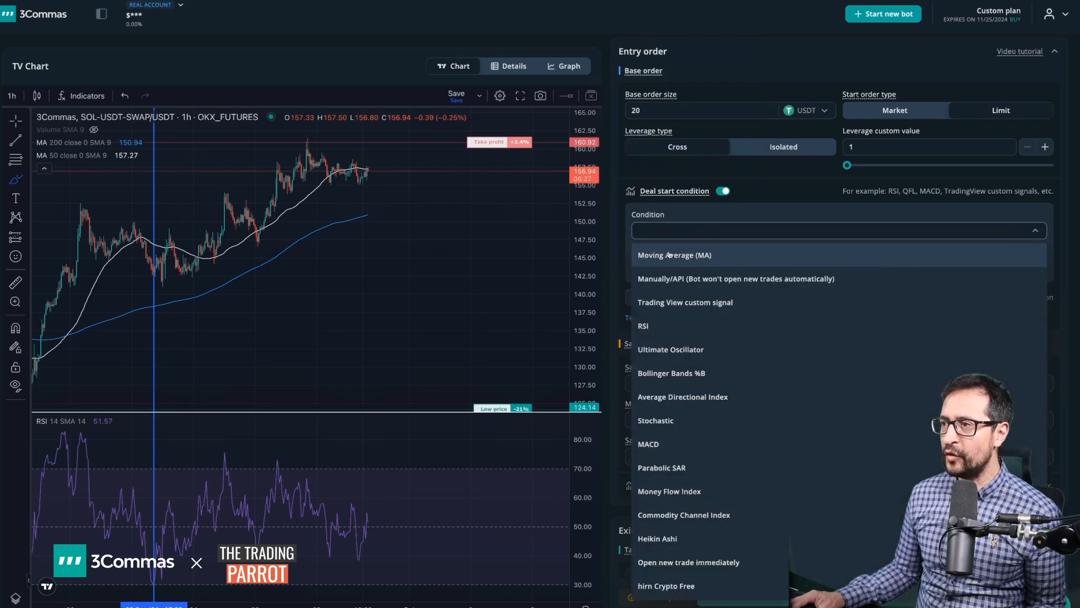
{"action": "left_click", "coordinate": [674, 255]}
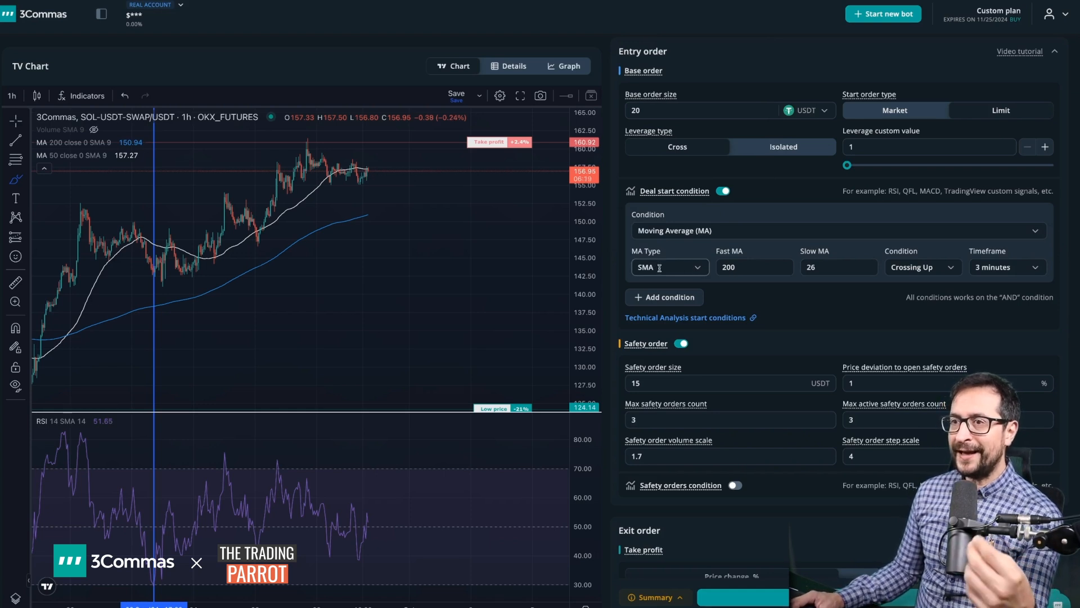
{"action": "type", "text": "50"}
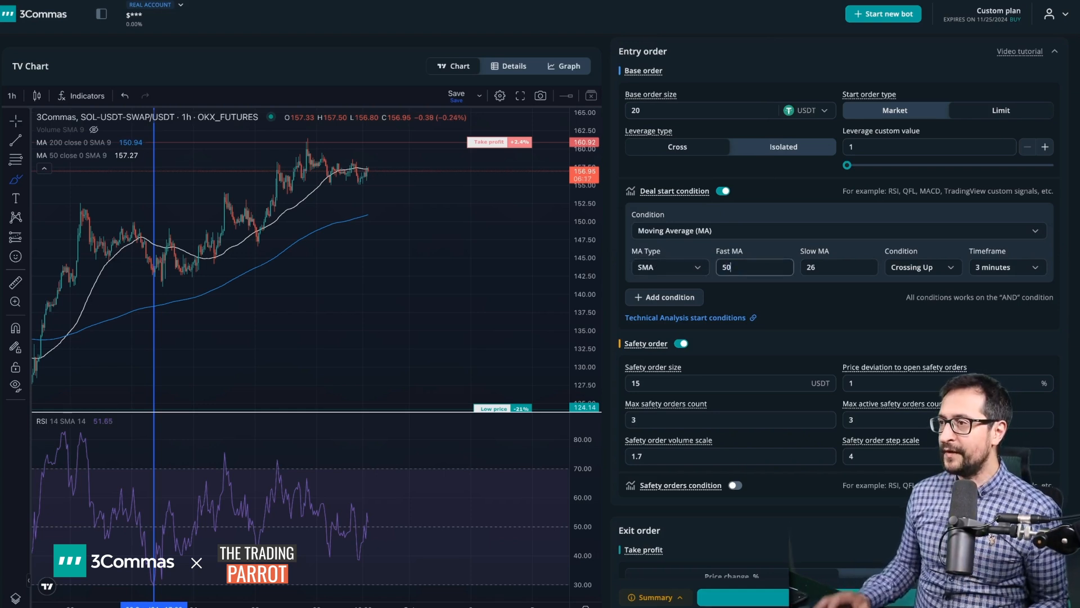
{"action": "type", "text": "200"}
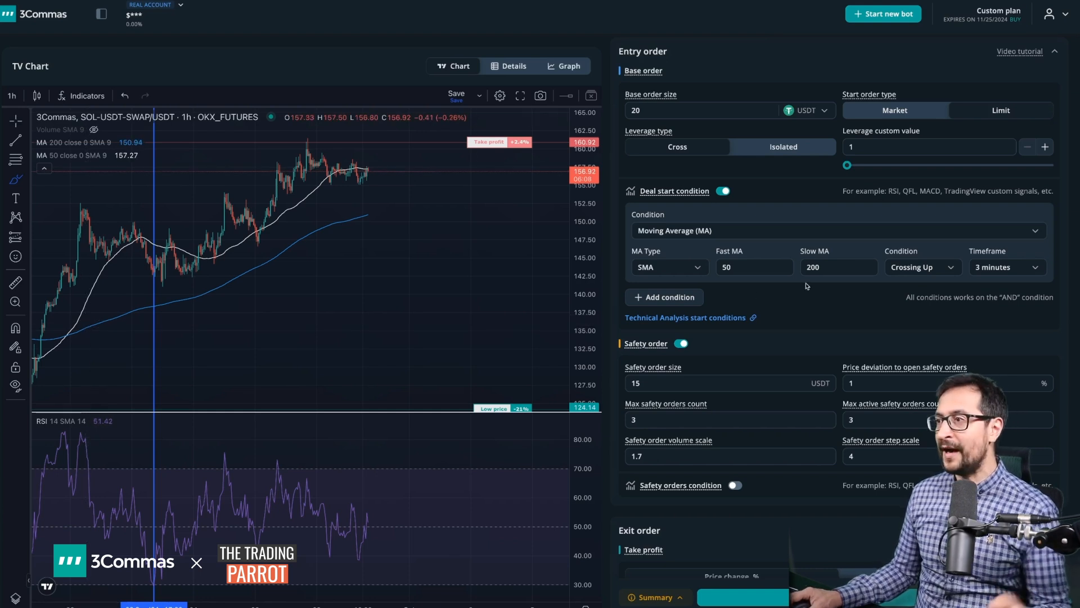
- Set the MA condition to Greater Than on the 1 hour timeframe
{"action": "left_click", "coordinate": [922, 267]}
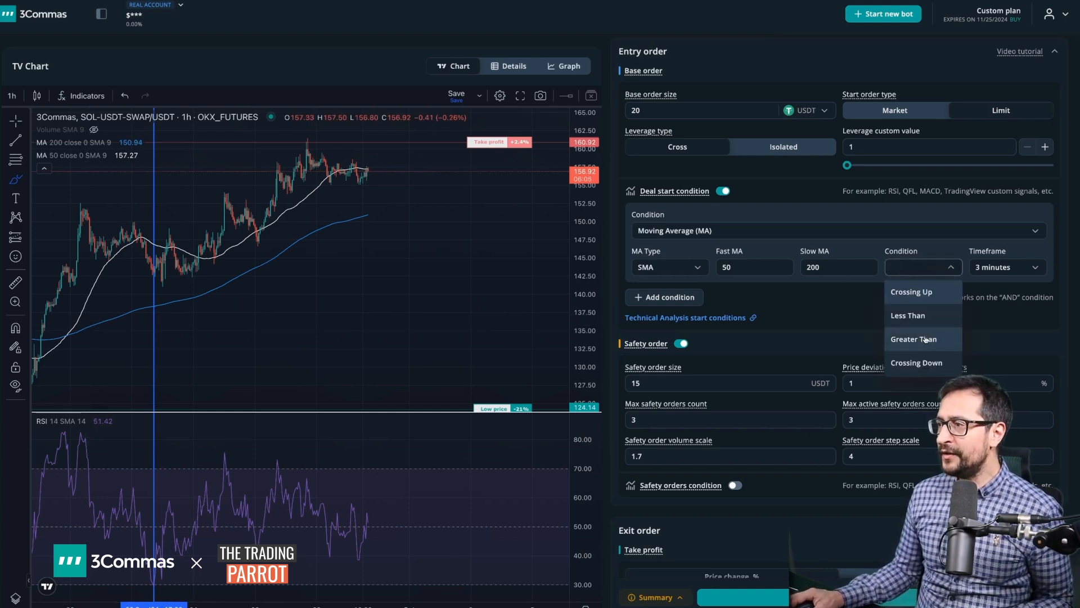
{"action": "left_click", "coordinate": [912, 339]}
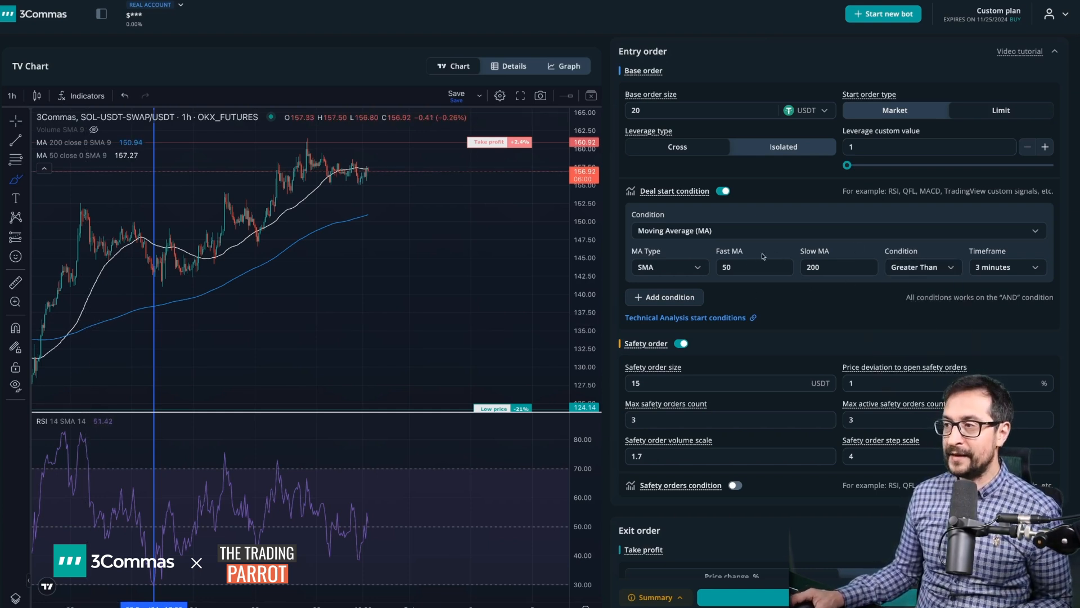
{"action": "left_click", "coordinate": [839, 267]}
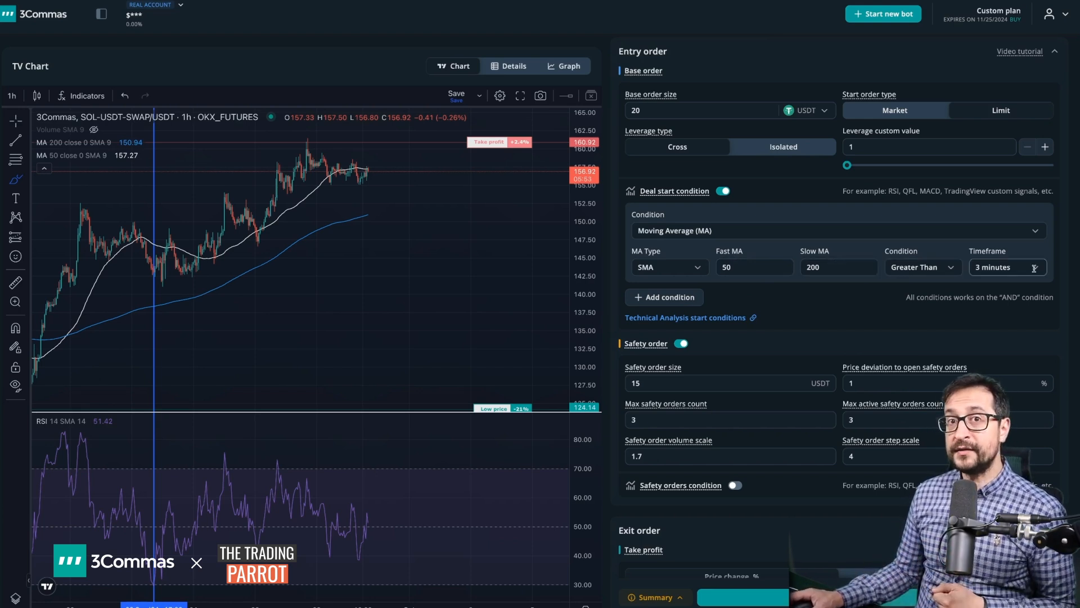
{"action": "left_click", "coordinate": [1007, 267]}
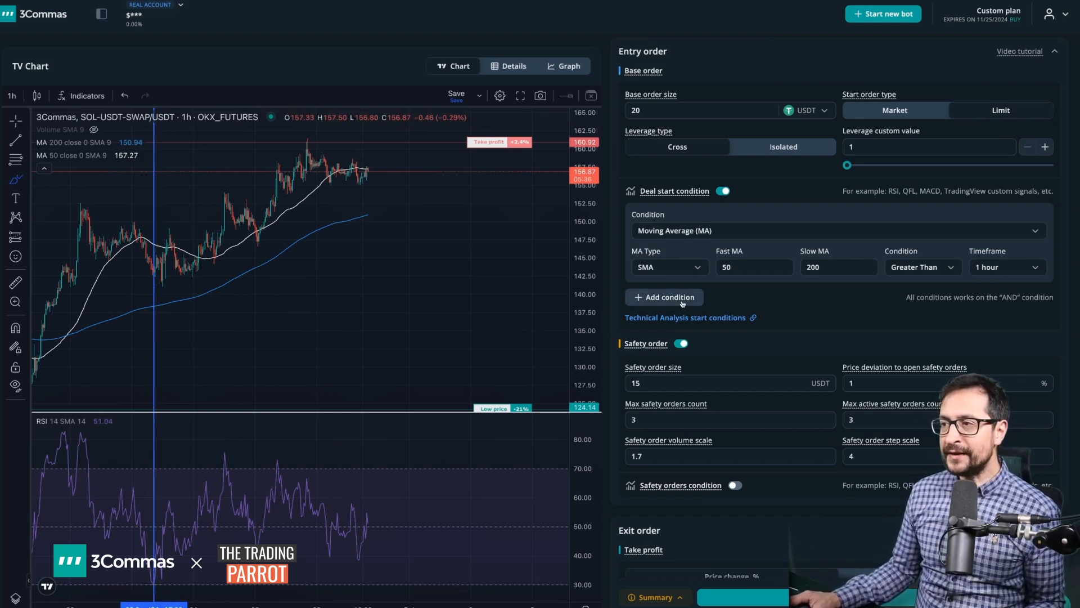
- Add an RSI condition: length 14, 1 hour timeframe, crossing up, signal value 30
{"action": "left_click", "coordinate": [664, 298]}
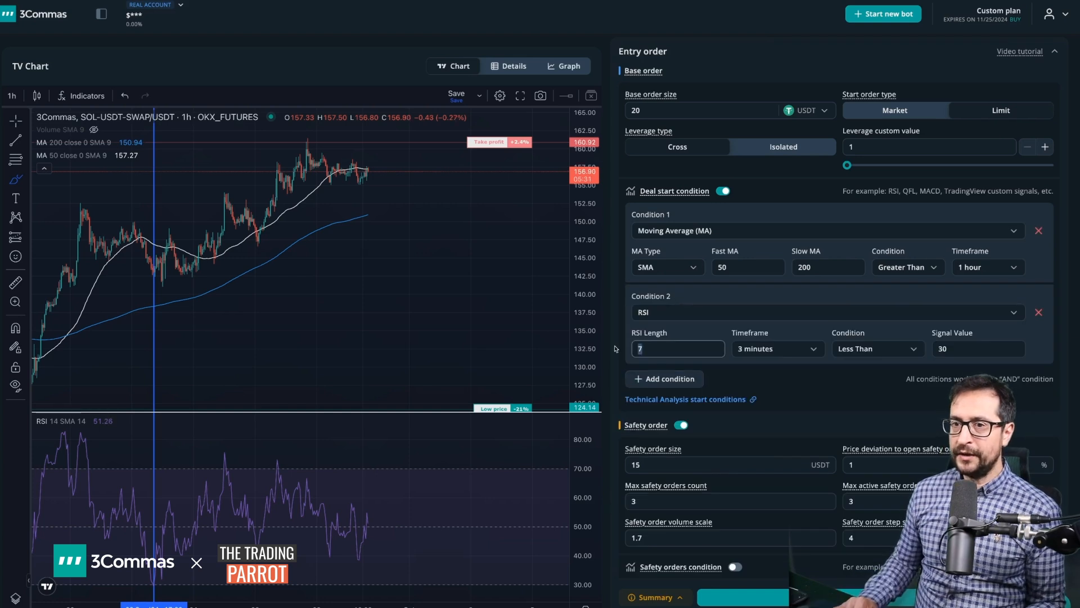
{"action": "type", "text": "14"}
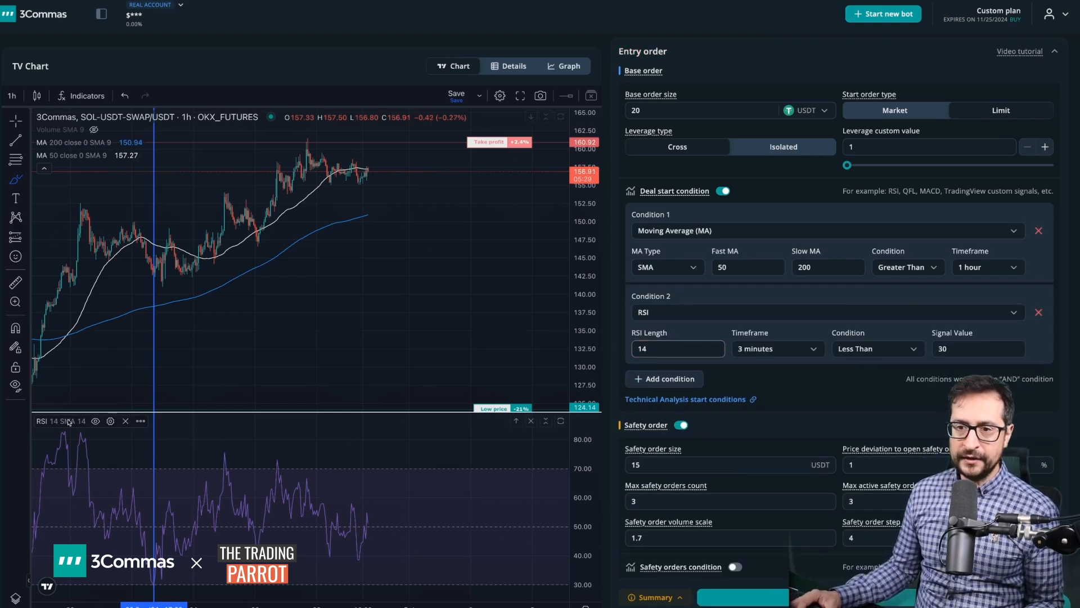
{"action": "left_click", "coordinate": [777, 348]}
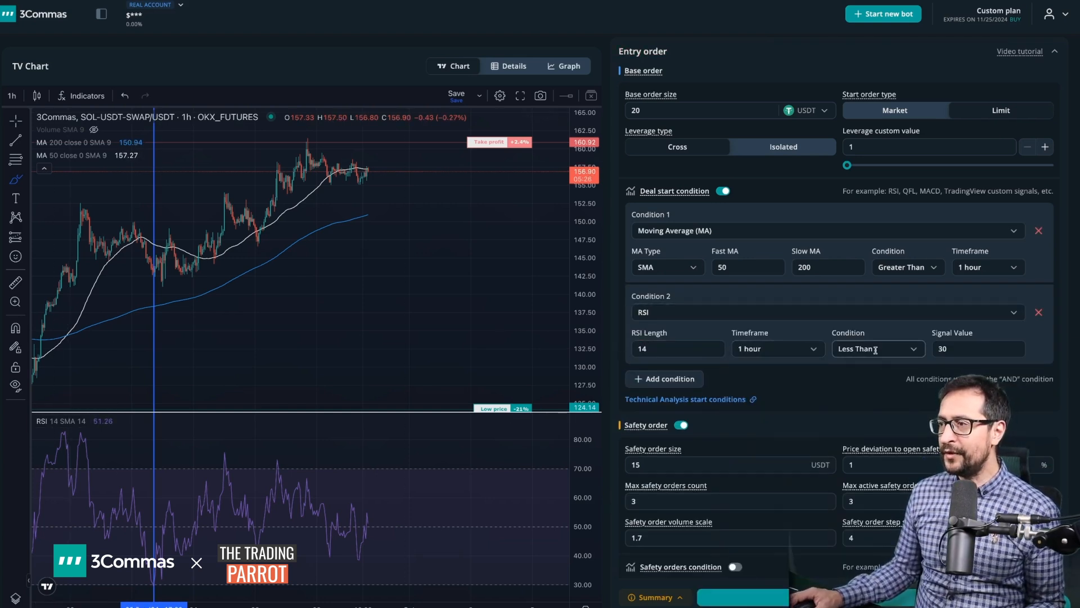
{"action": "left_click", "coordinate": [877, 348]}
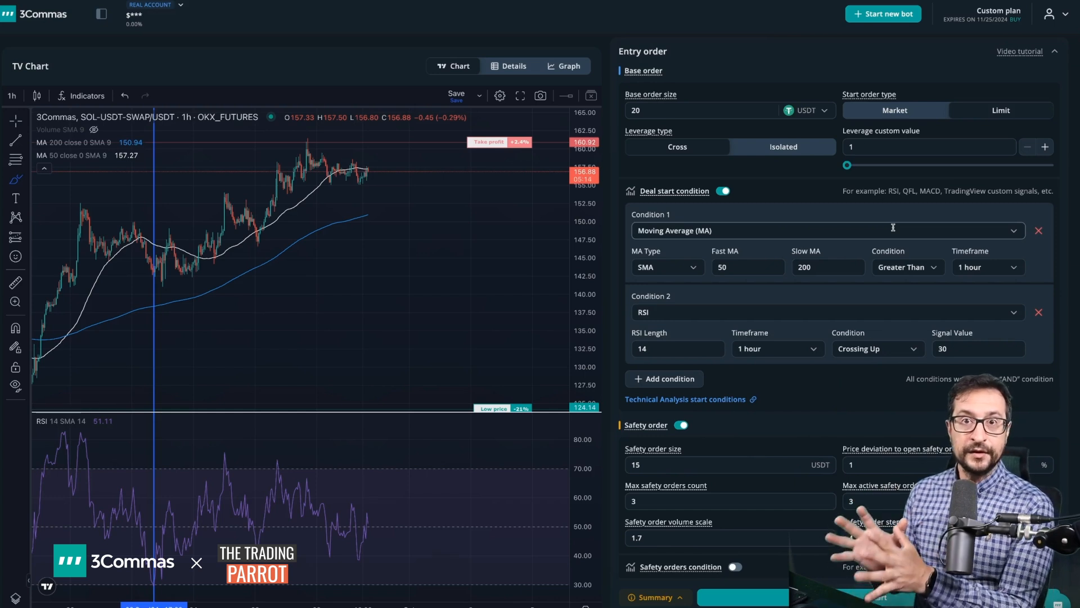
{"action": "scroll", "scroll_direction": "down", "scroll_amount": 3}
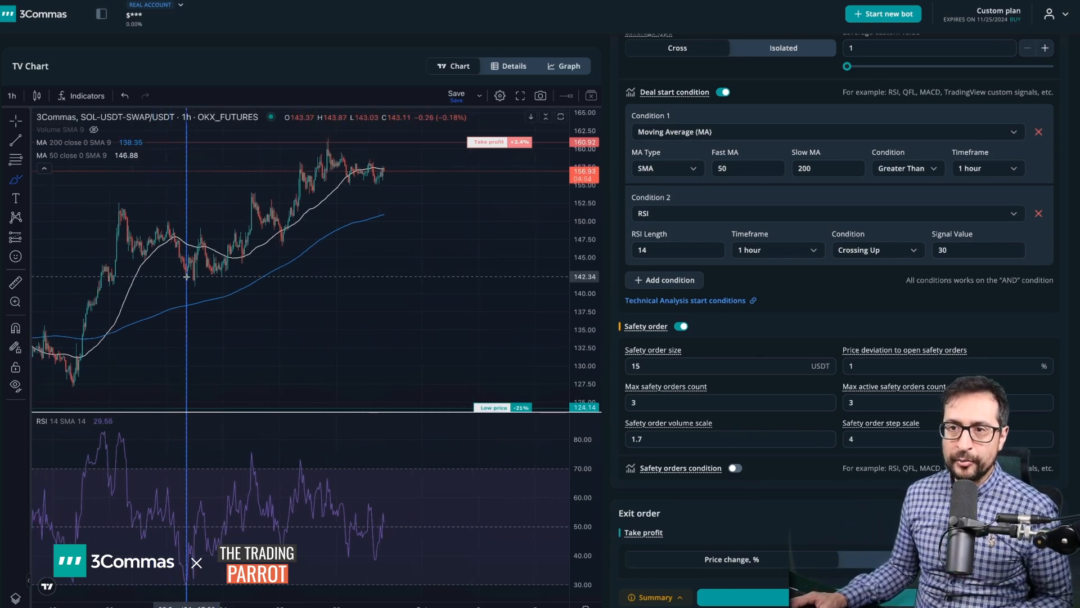
{"action": "mouse_move", "coordinate": [313, 351]}
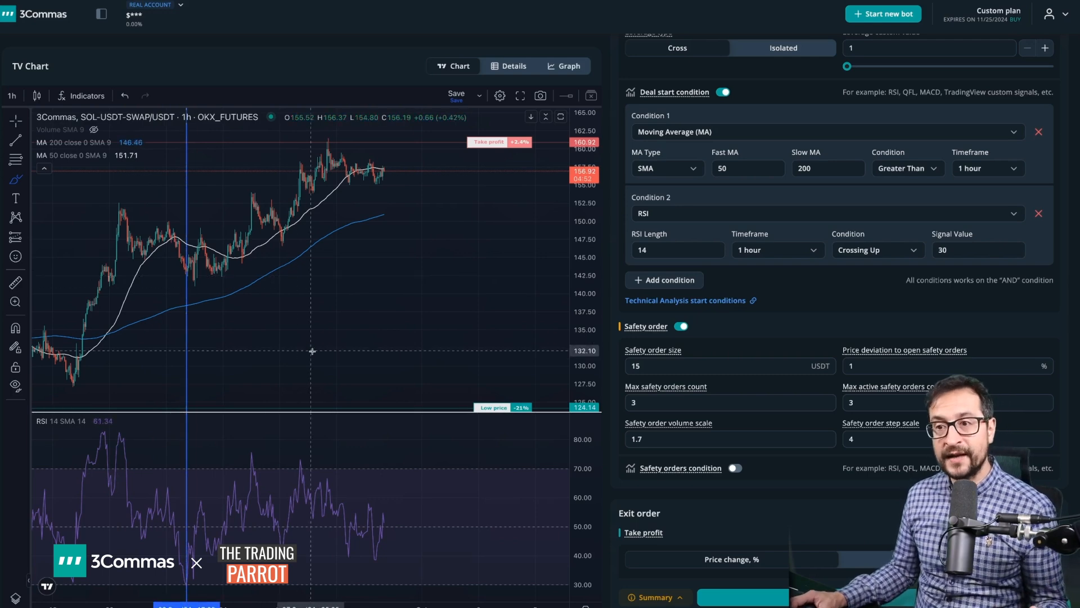
{"action": "mouse_move", "coordinate": [776, 307]}
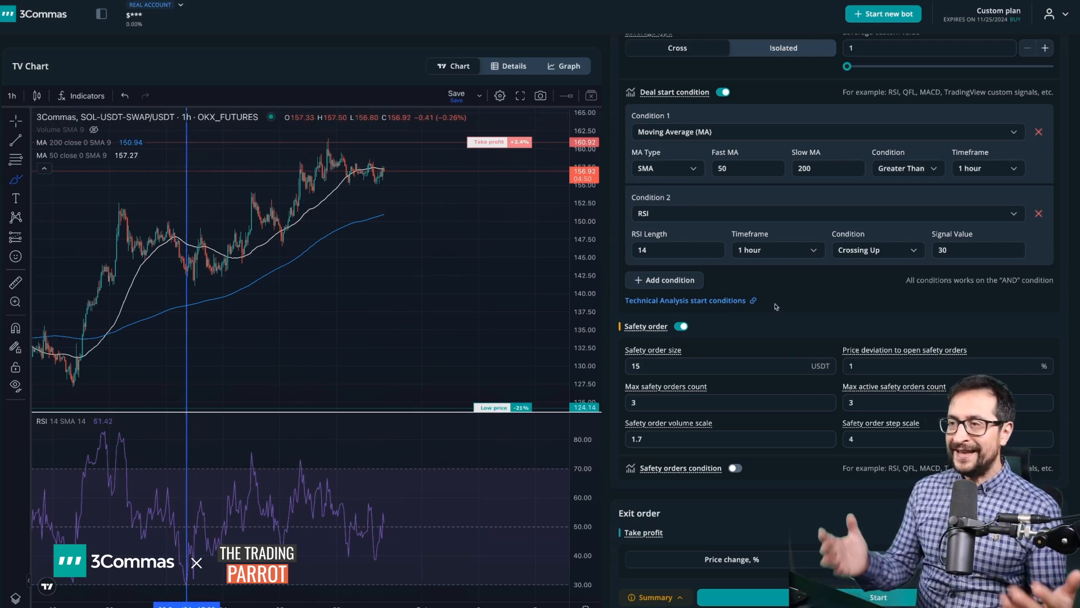
- Choose the Left layout in display settings, placing the form beside the chart
{"action": "scroll", "scroll_direction": "down", "scroll_amount": 3}
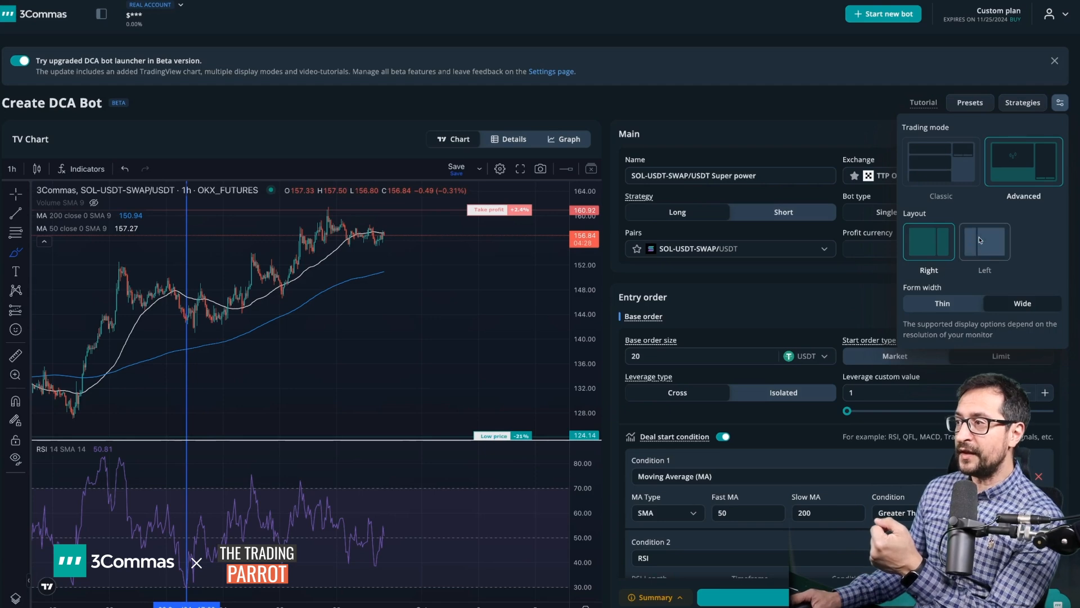
{"action": "left_click", "coordinate": [928, 242]}
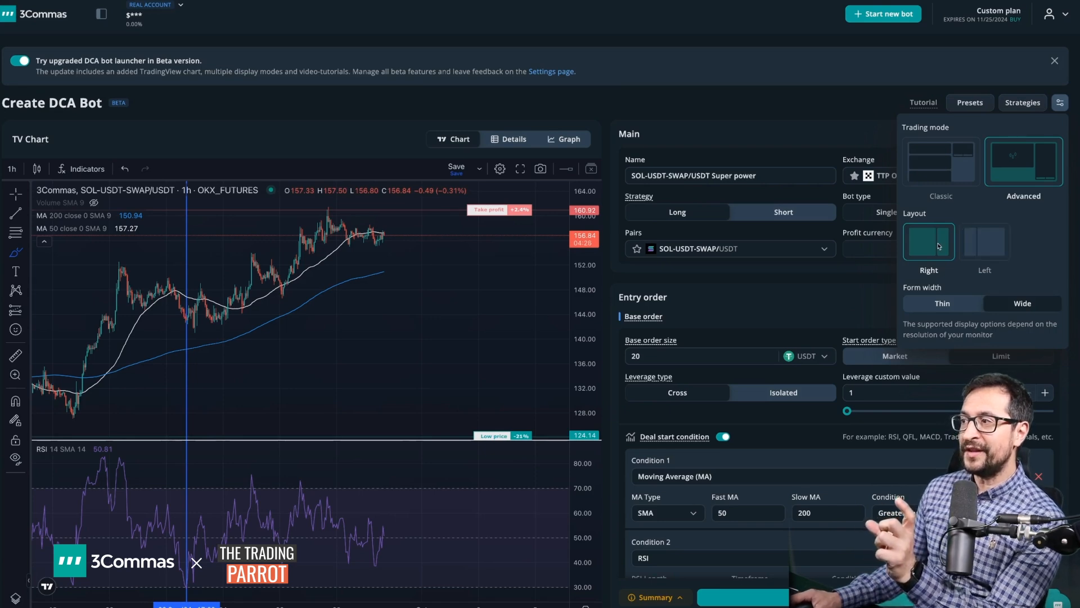
{"action": "left_click", "coordinate": [984, 242]}
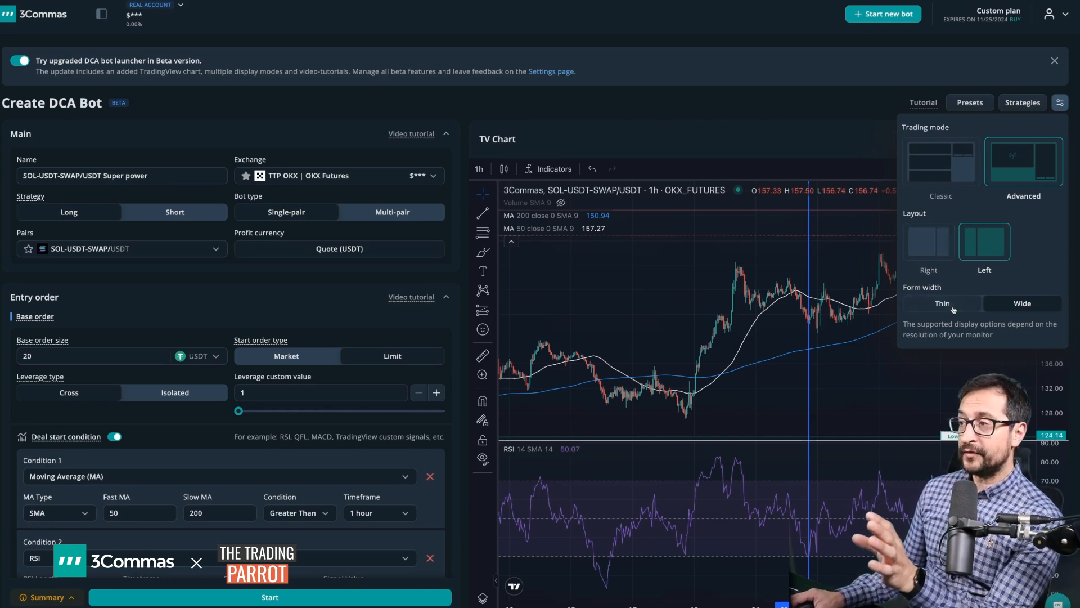
- Set Form width Thin, switch to Classic trading mode, and open the Summary Chart tab
{"action": "left_click", "coordinate": [942, 303]}
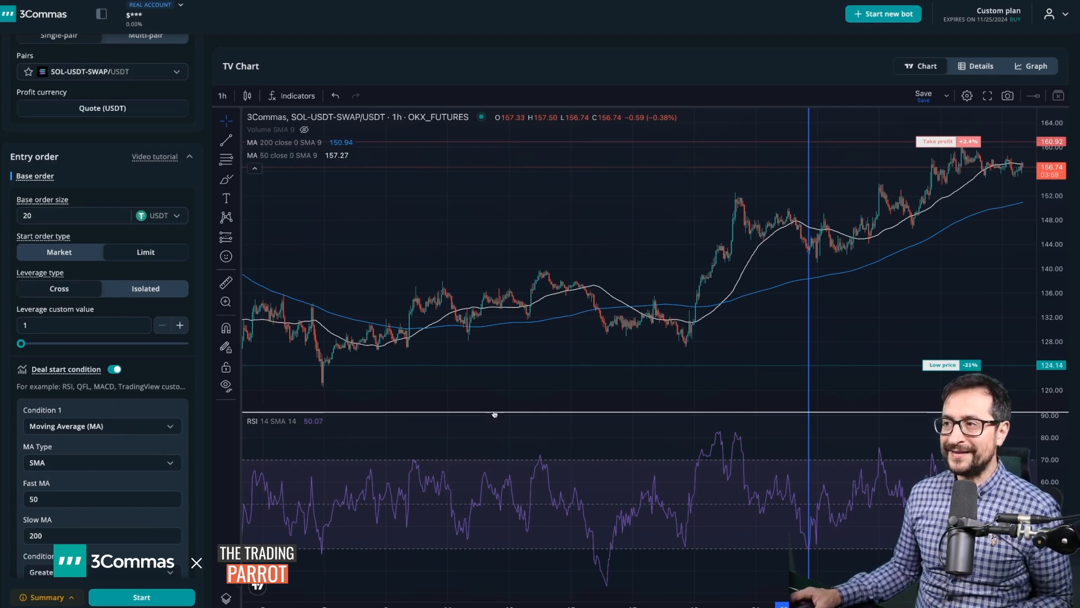
{"action": "left_click", "coordinate": [1060, 102]}
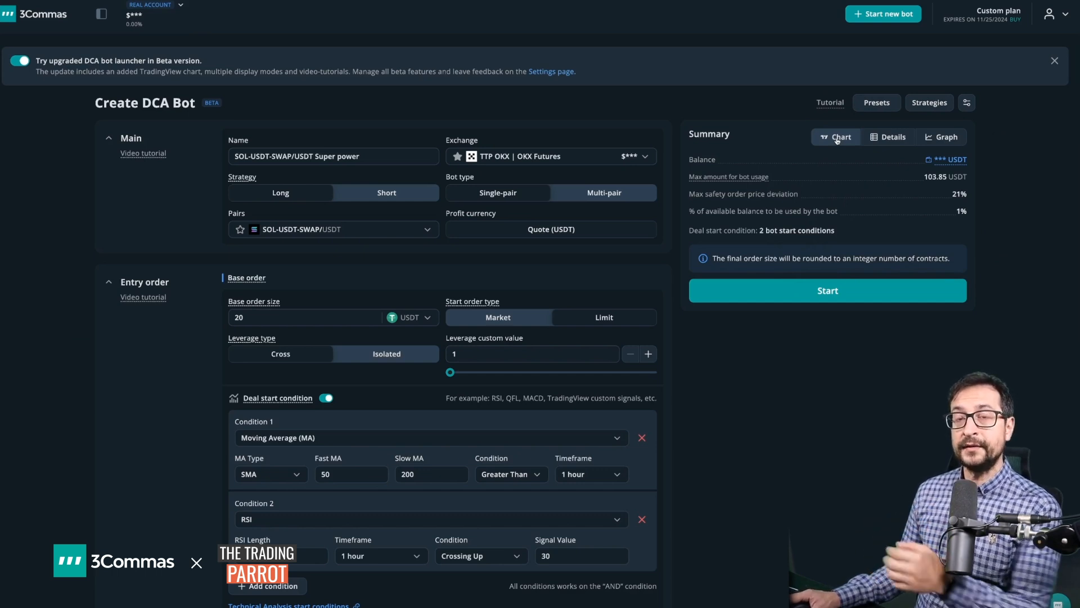
{"action": "left_click", "coordinate": [835, 136]}
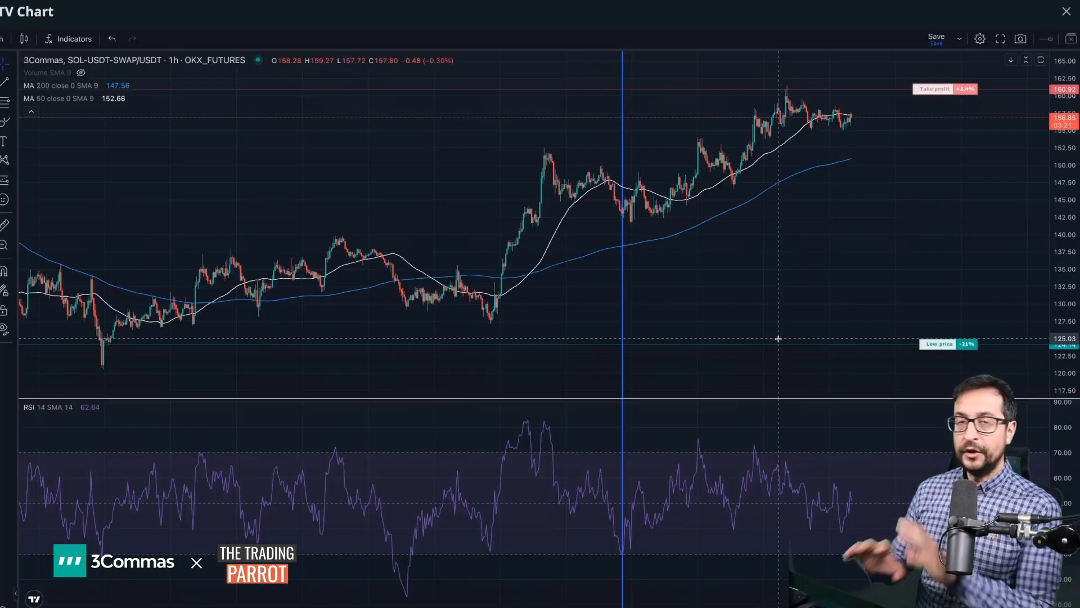